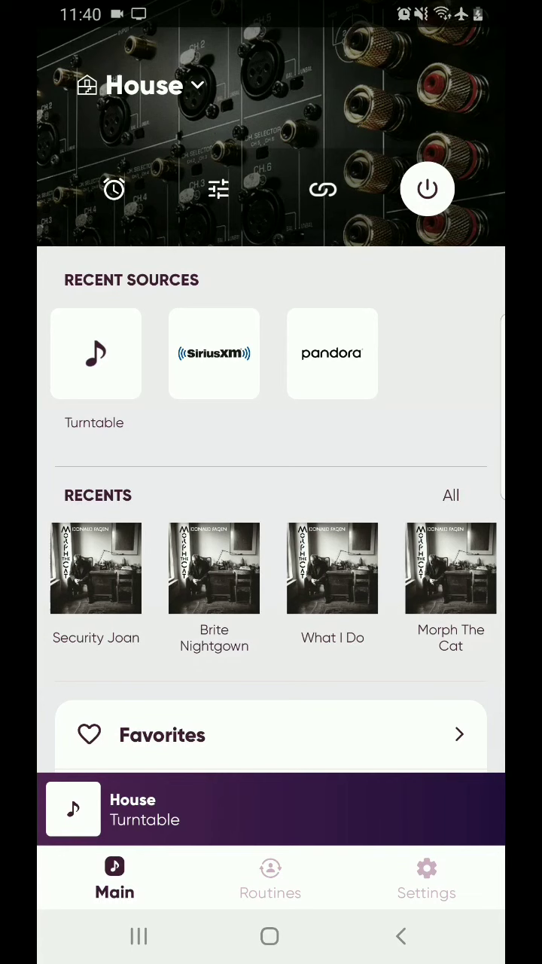
Show the House room's settings with its name, photo, firmware and streaming options.
left_click(427, 876)
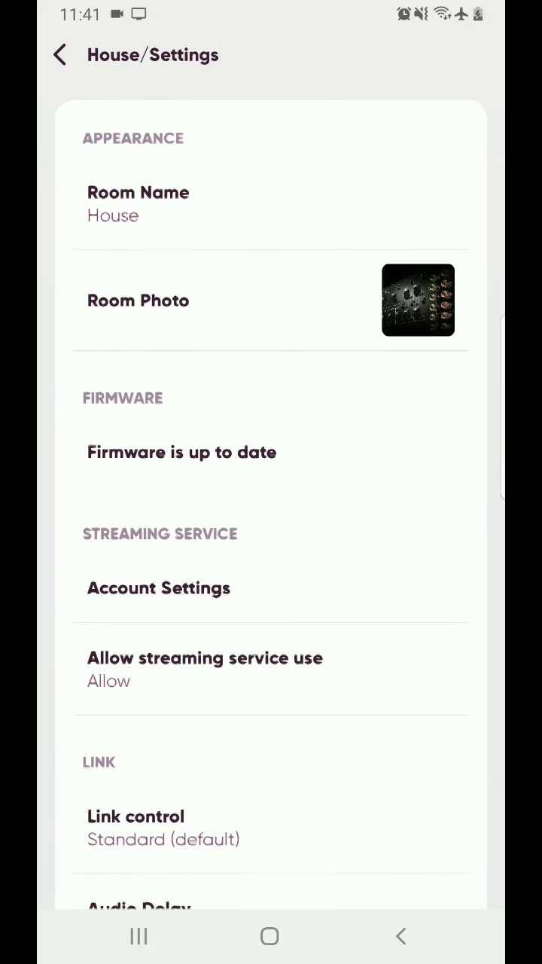
Enable A6A Zone 2 and A6A Zone 3 as separate rooms under ZONE.
scroll("down", 3)
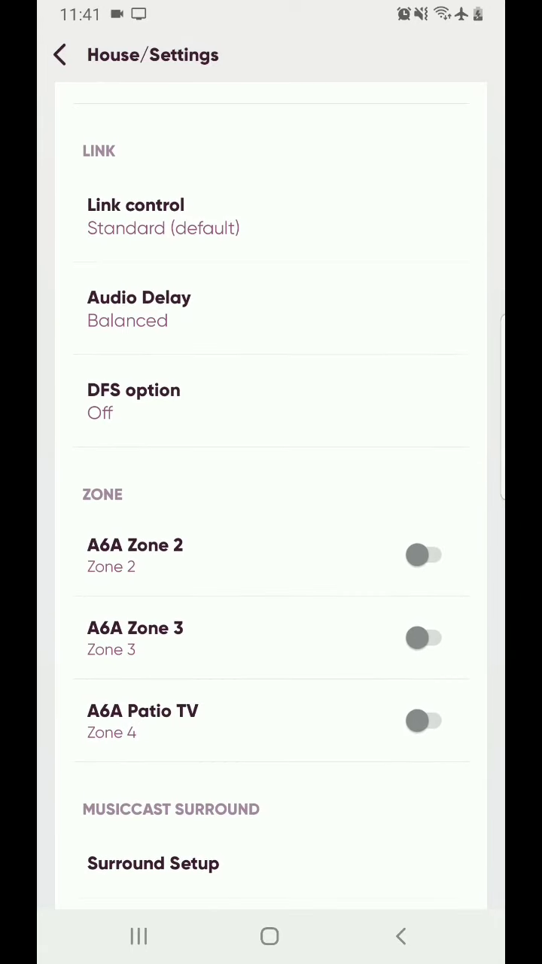
left_click(424, 554)
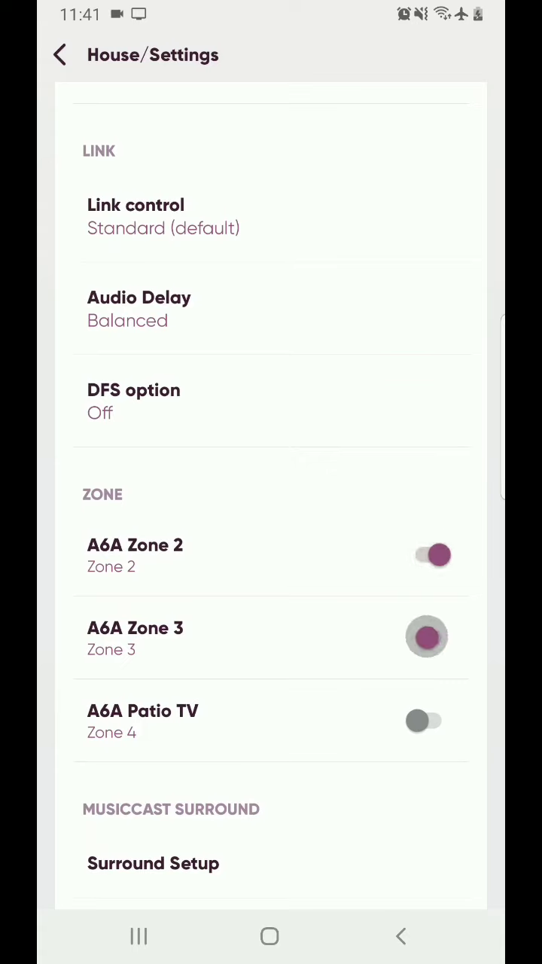
left_click(424, 720)
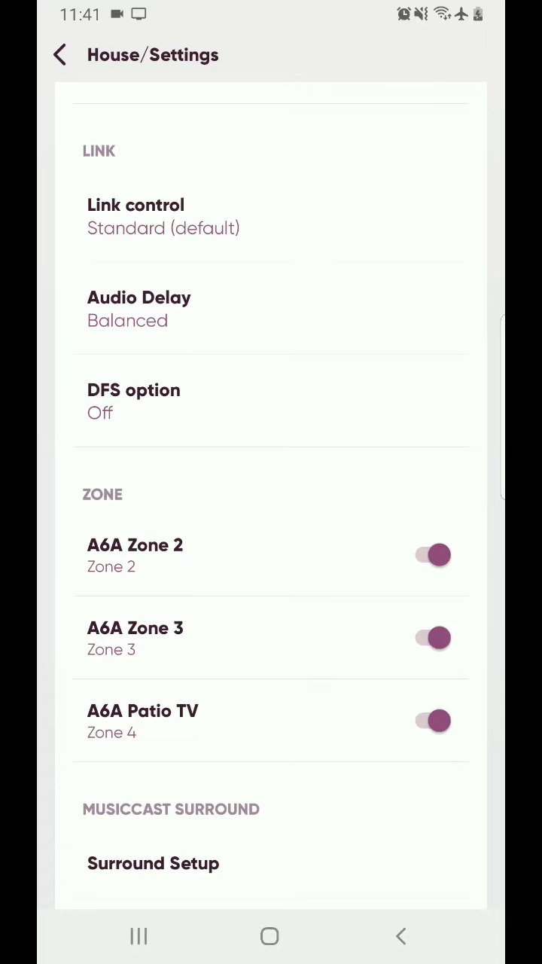
Give A6A Zone 2 the living-room-with-TV room photo from its Room Settings.
left_click(60, 55)
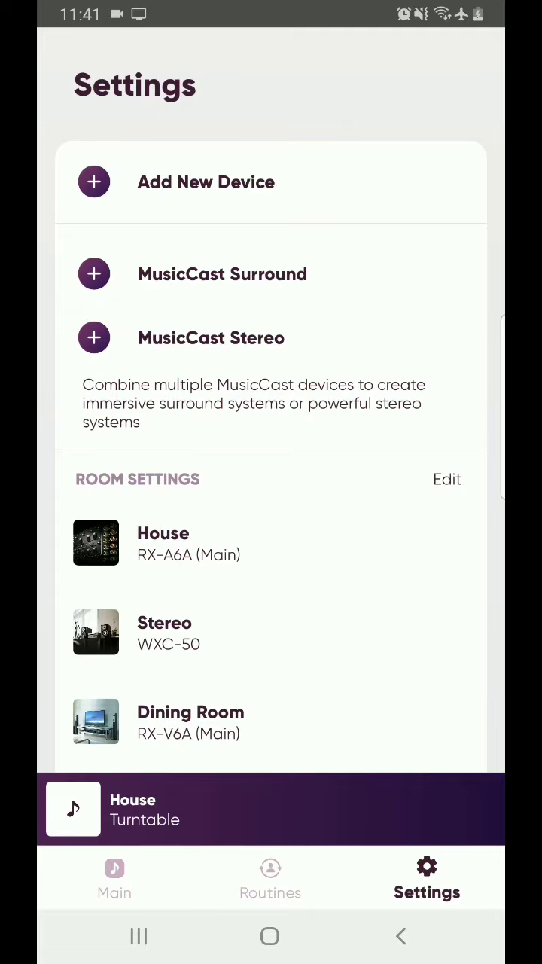
scroll("down", 3)
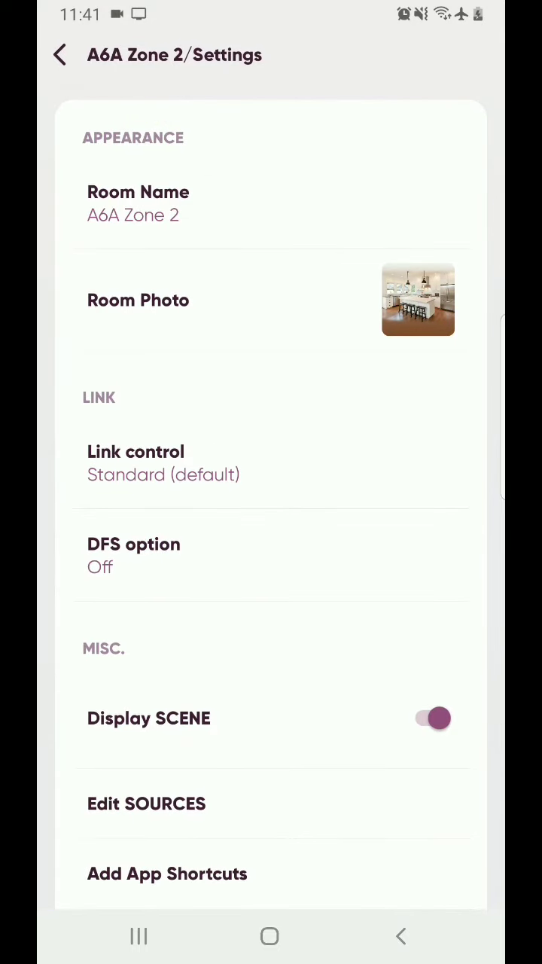
left_click(138, 203)
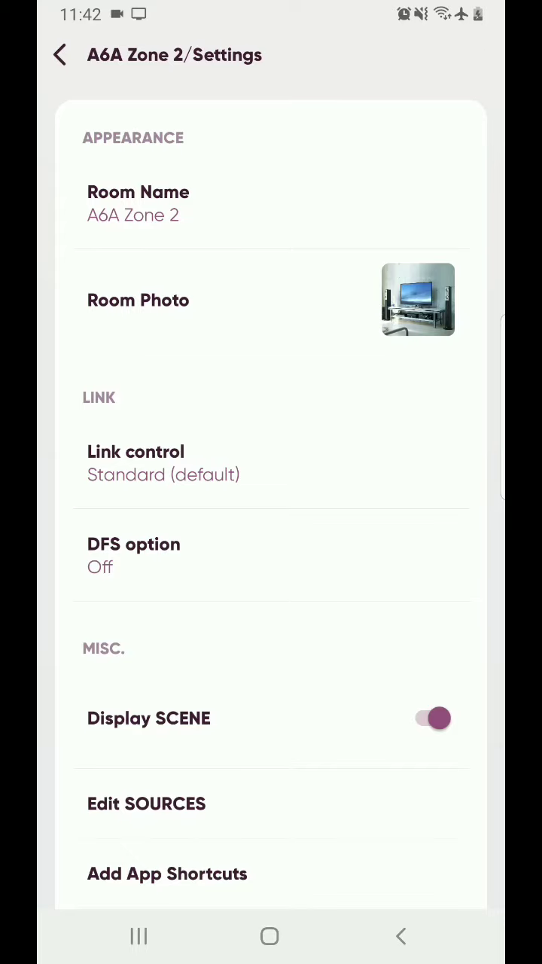
left_click(59, 54)
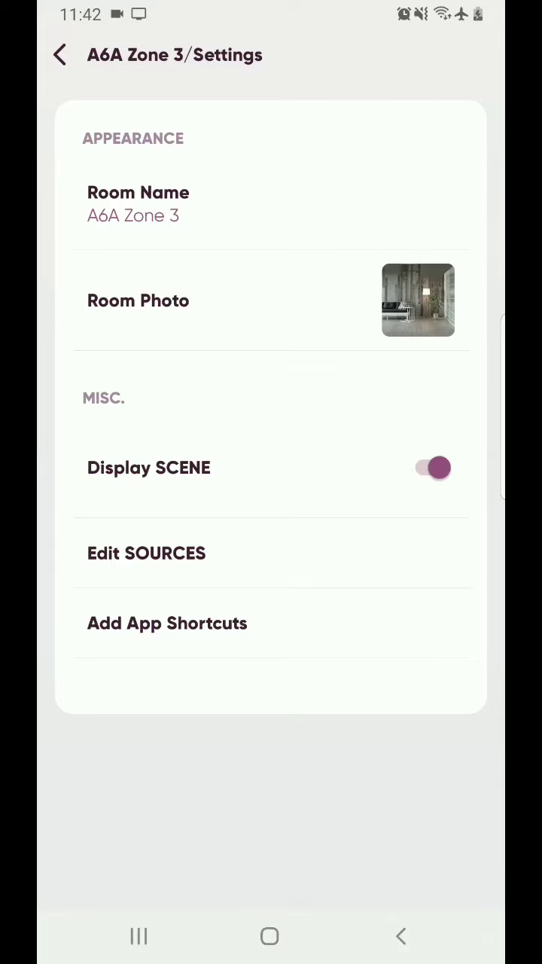
Check A6A Zone 3's lounge photo and A6A Patio TV's garden photo, returning to Settings.
left_click(60, 54)
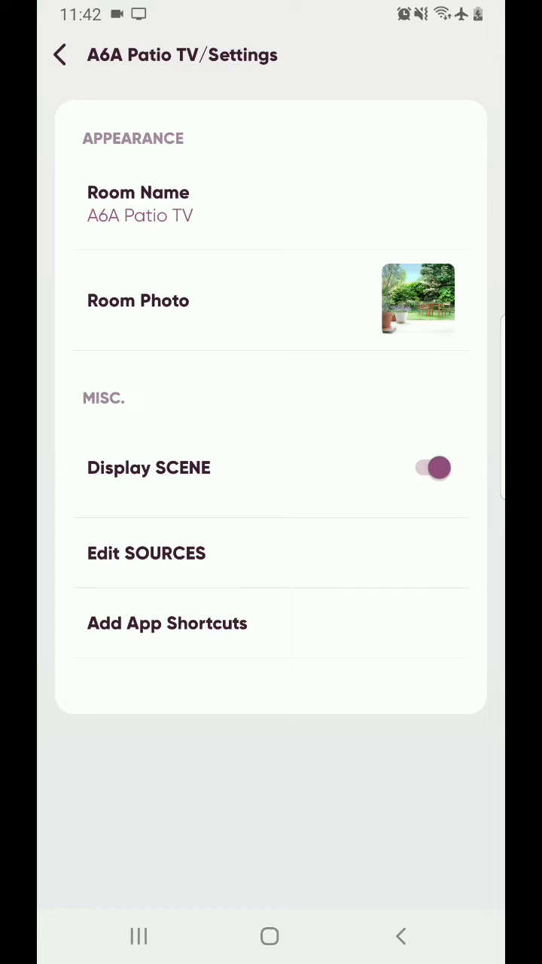
left_click(60, 54)
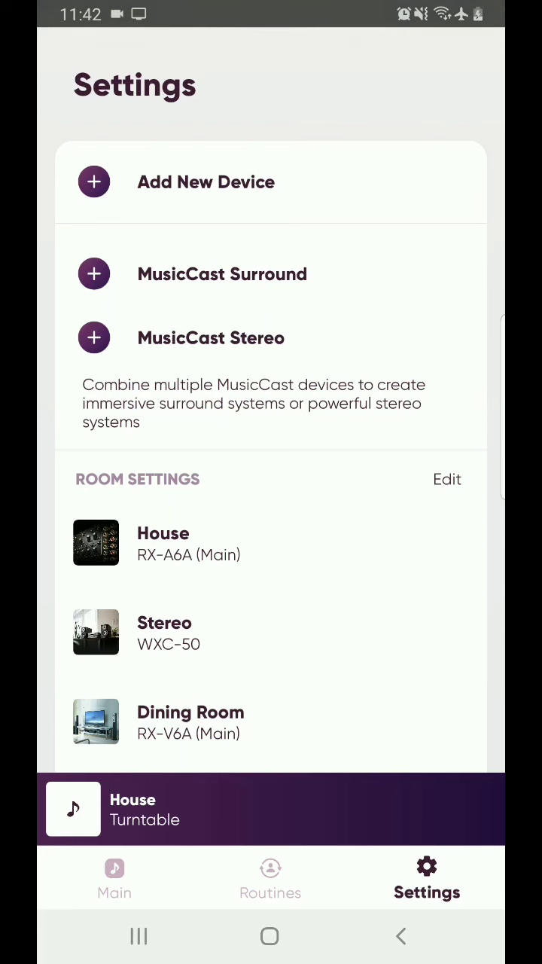
Show the full rooms list from Main, scrolled to the A6A zone rooms.
left_click(114, 876)
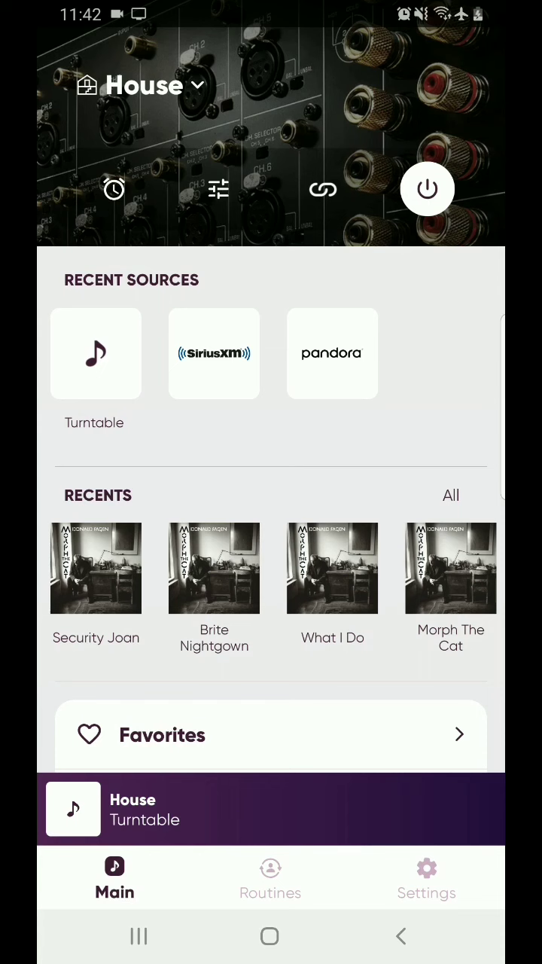
left_click(151, 84)
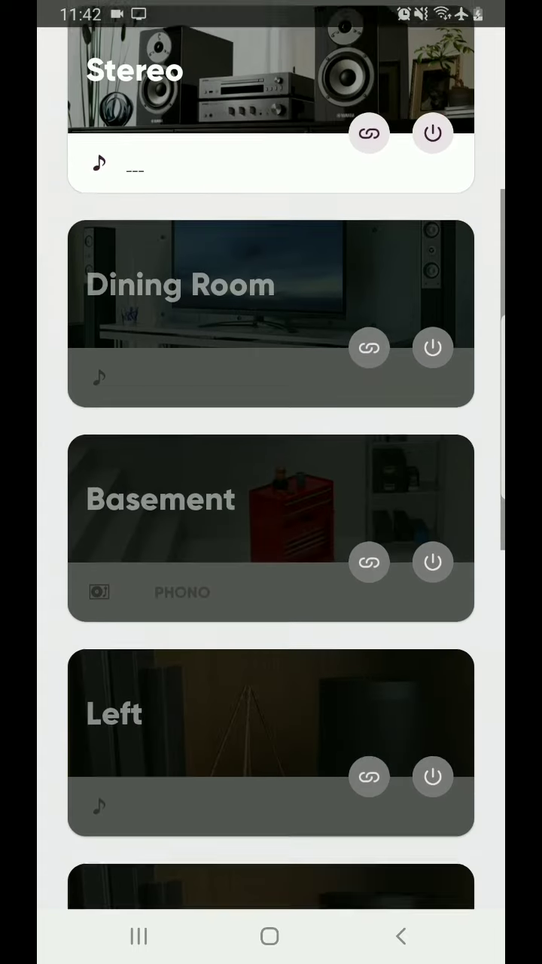
scroll("down", 3)
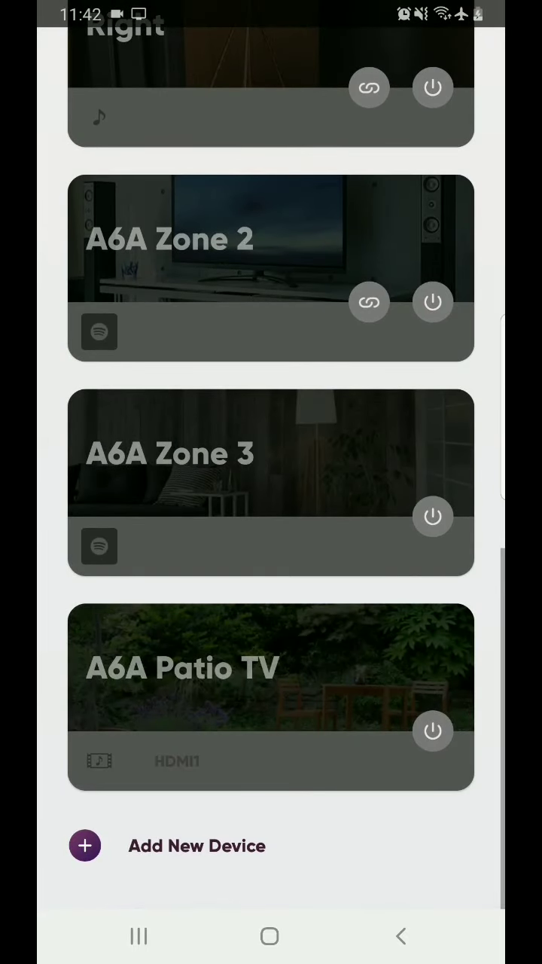
scroll("down", 3)
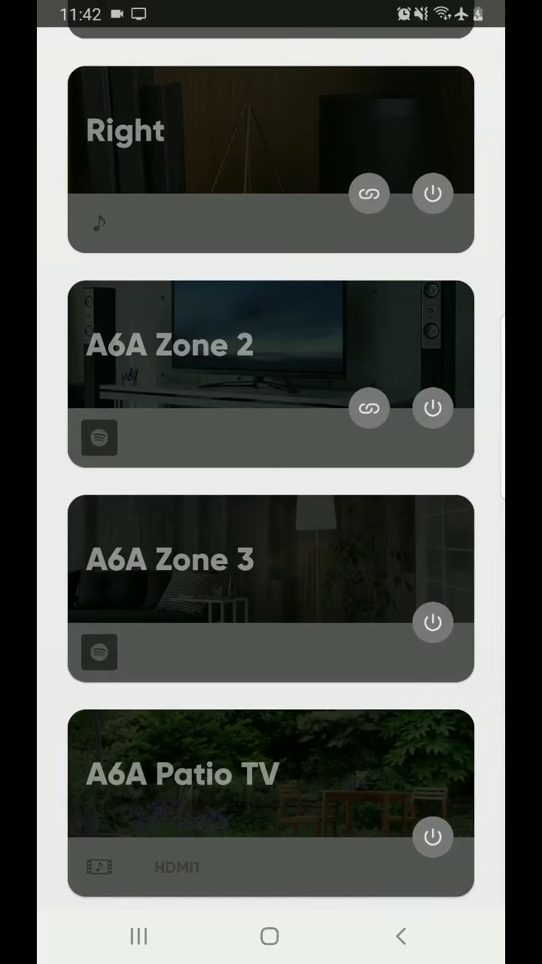
Power on A6A Zone 2 and A6A Zone 3 and view what is playing in Zone 2.
left_click(271, 347)
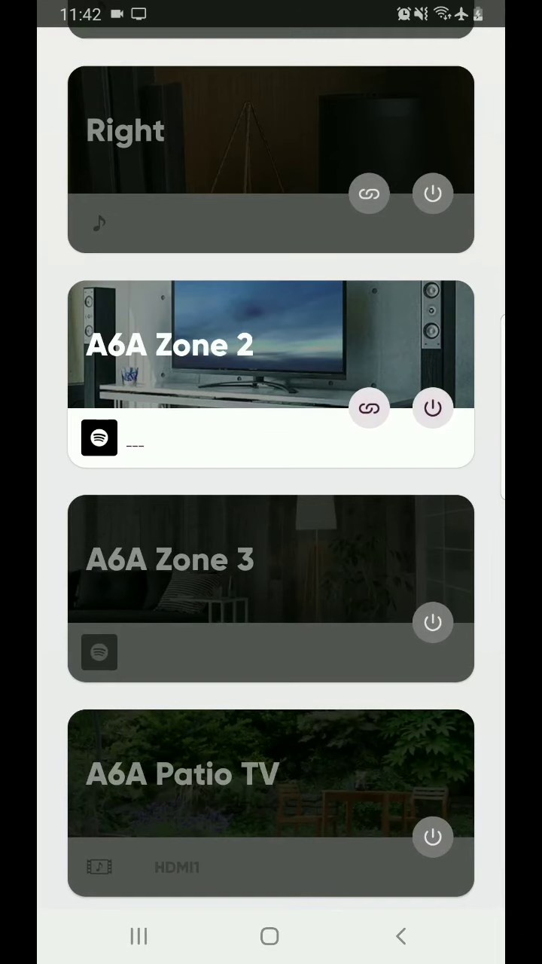
left_click(433, 622)
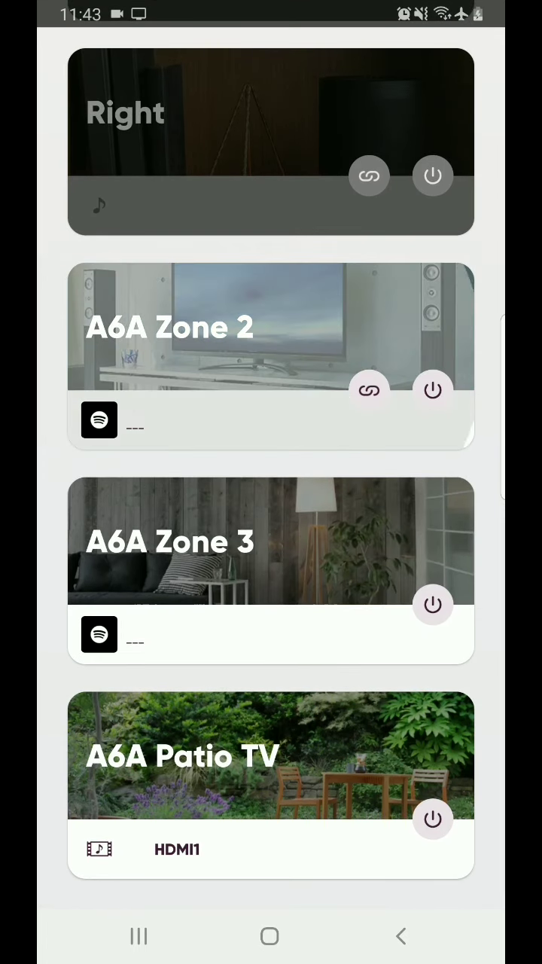
left_click(226, 329)
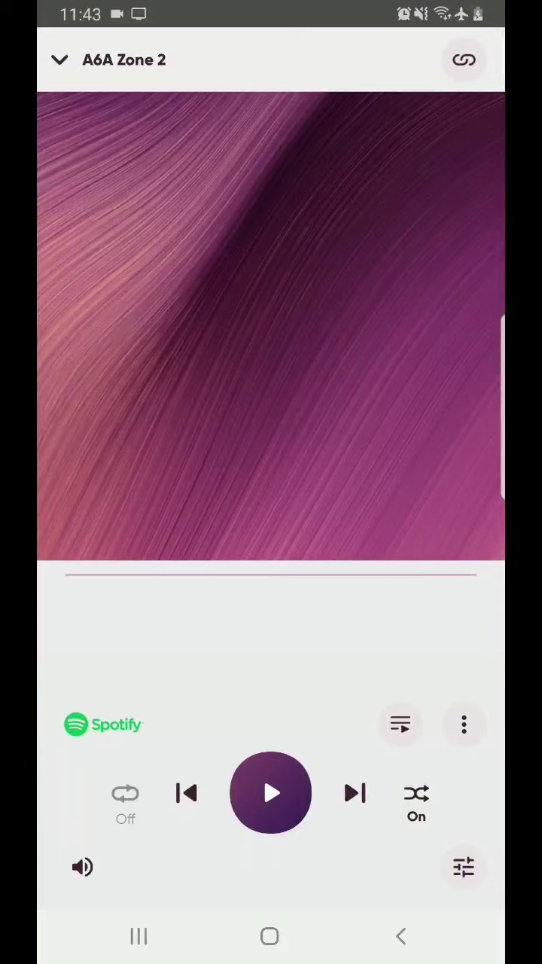
left_click(60, 61)
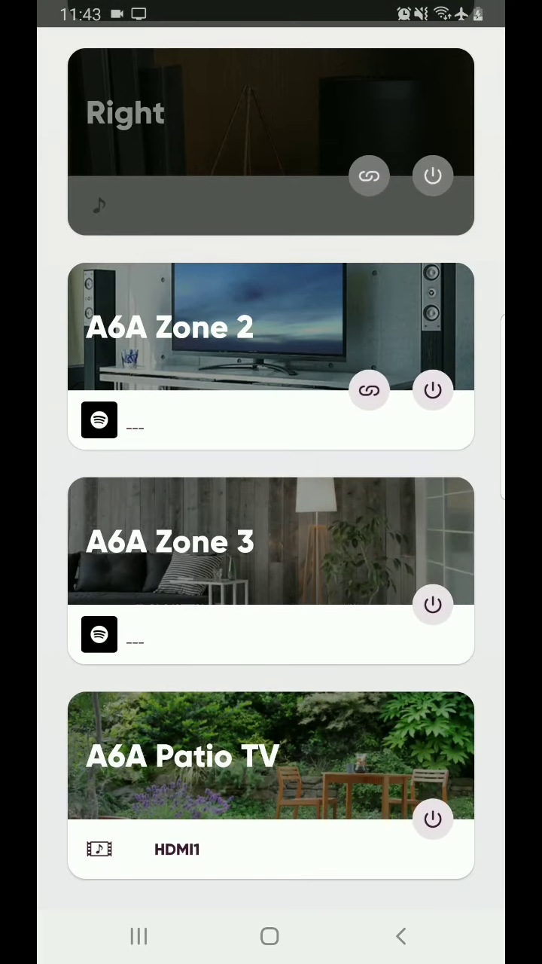
scroll("down", 3)
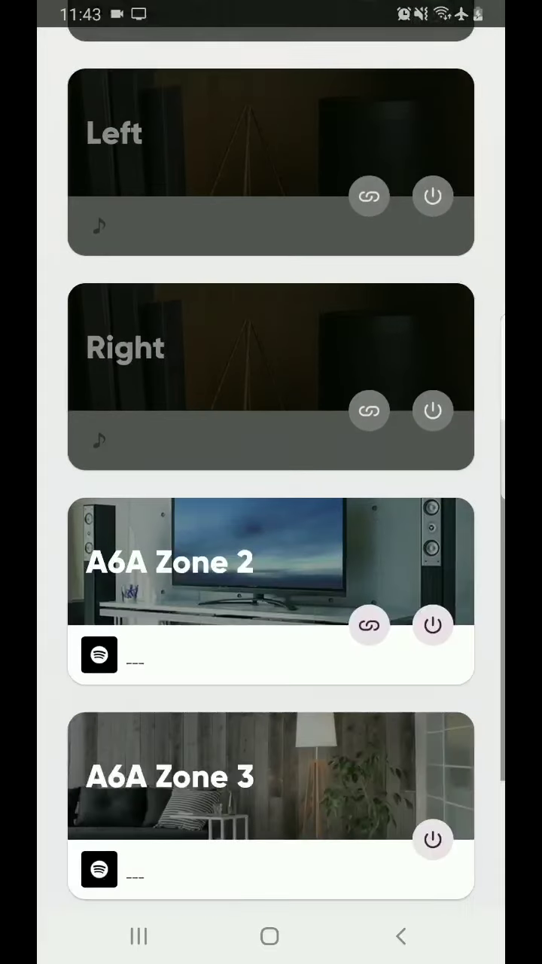
scroll("down", 3)
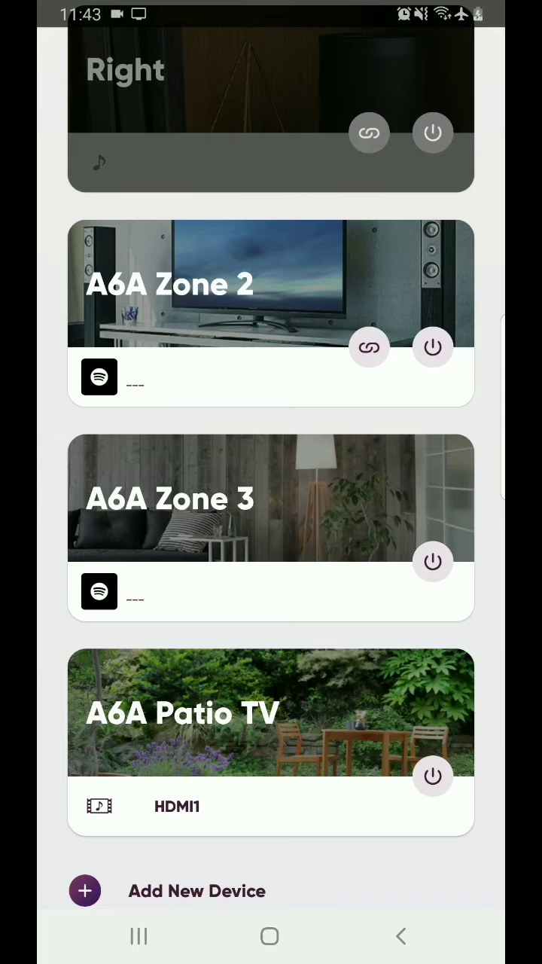
View A6A Zone 3's main screen, scrolling through its SCENE and SOURCES sections.
left_click(271, 498)
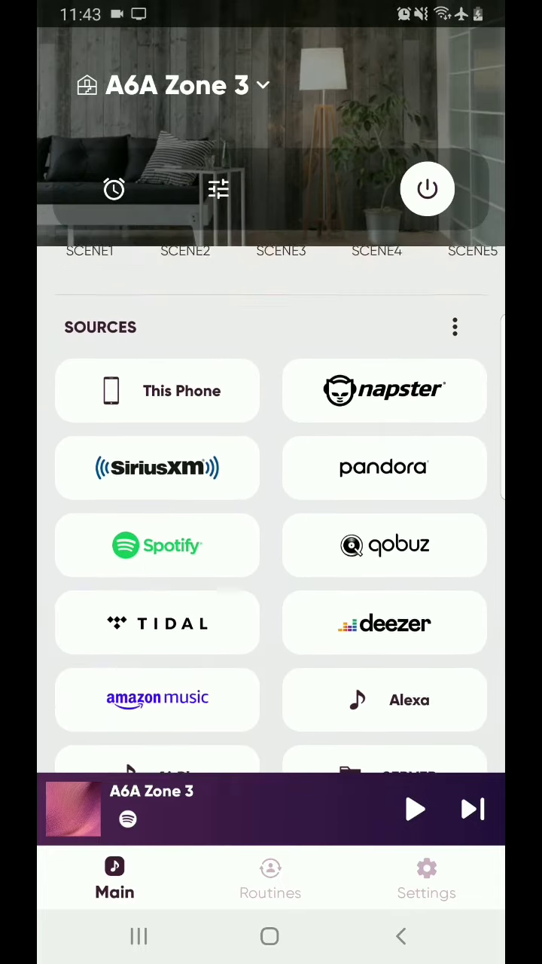
scroll("down", 3)
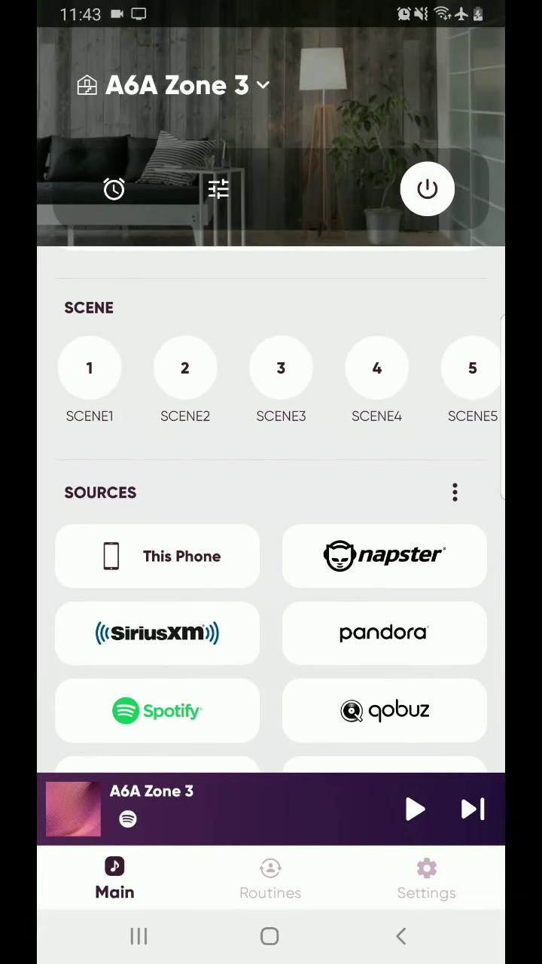
scroll("down", 3)
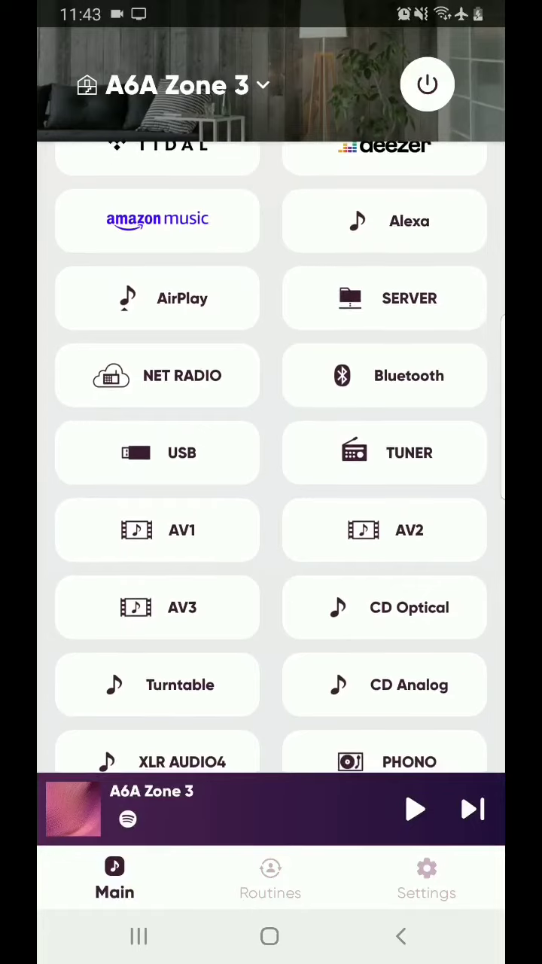
scroll("down", 3)
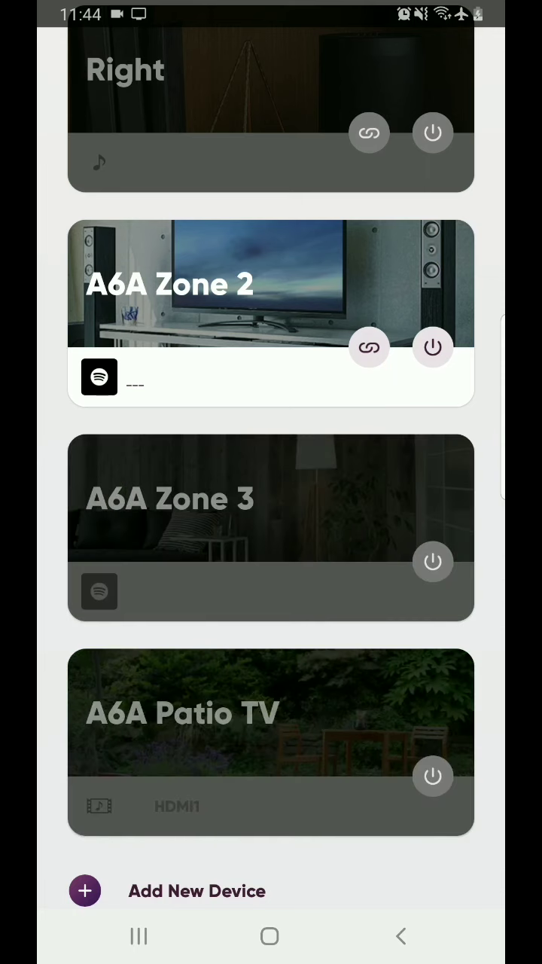
Power off A6A Zone 2 so every room in the list shows switched off.
left_click(432, 346)
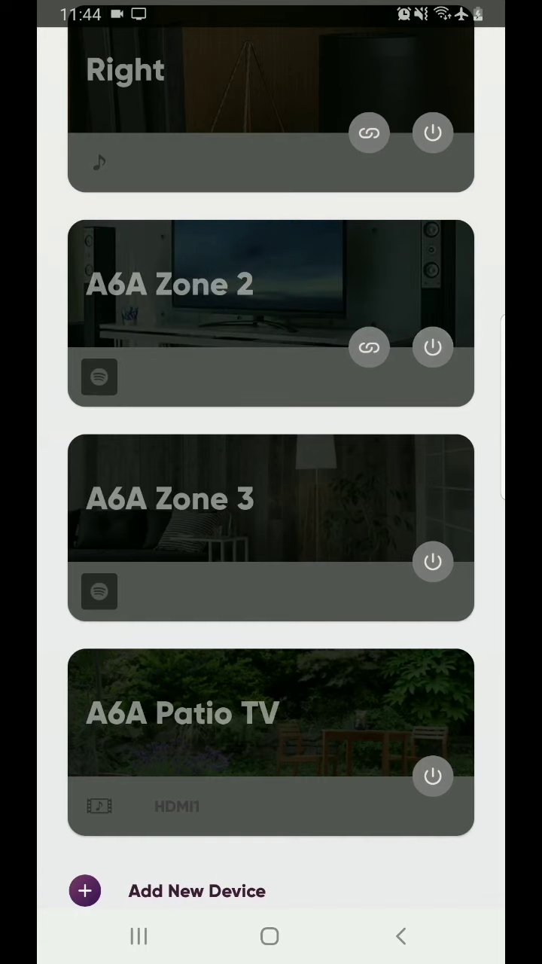
scroll("up", 3)
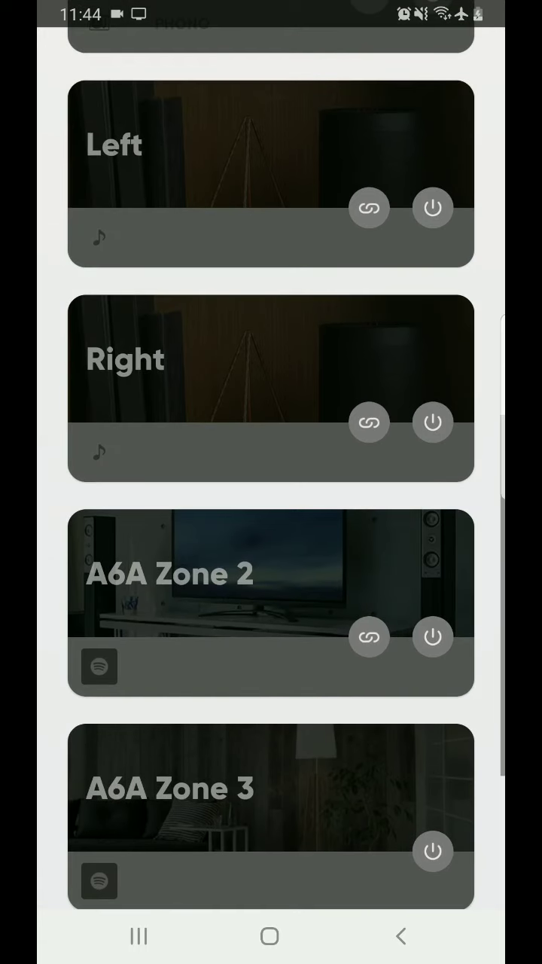